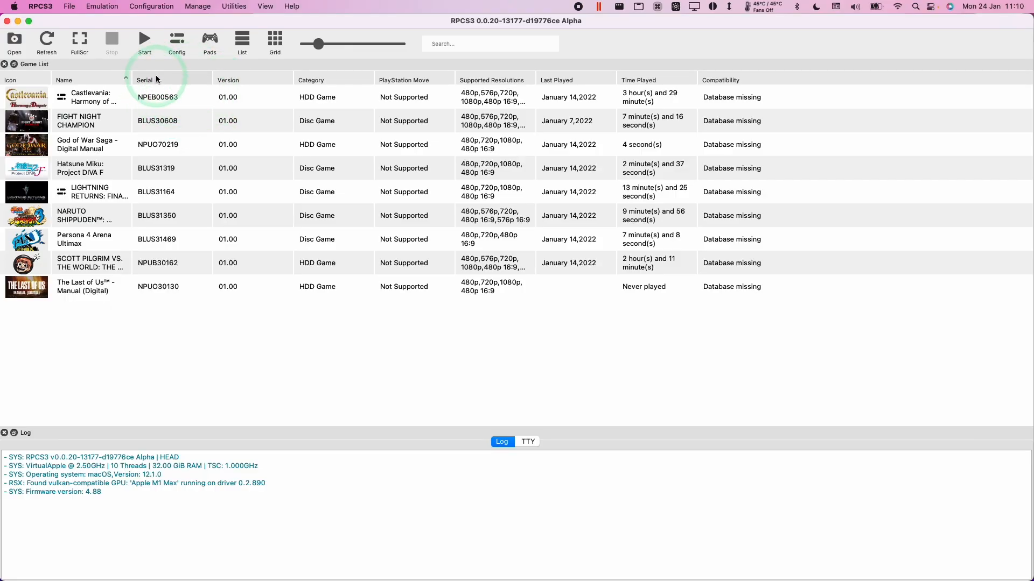
Briefly check the emulator settings, then go to Library > Application Support > rpcs3.
click(176, 40)
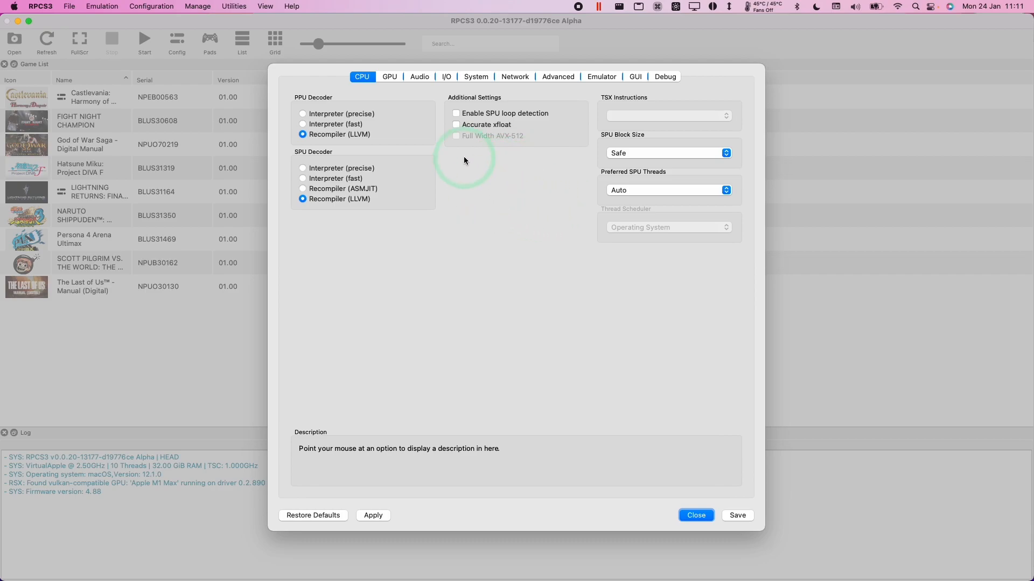
mouse_move(778, 550)
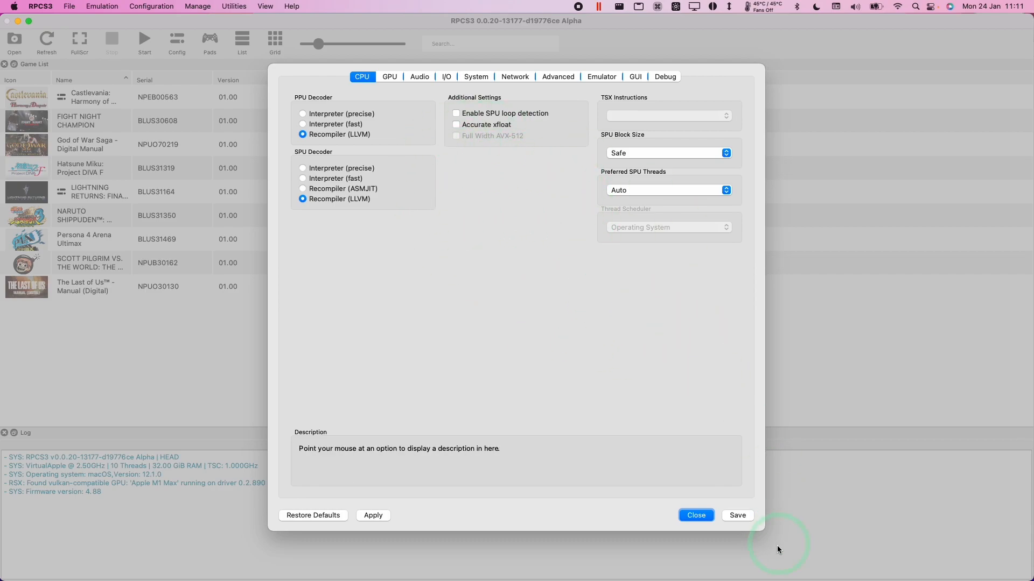
click(695, 515)
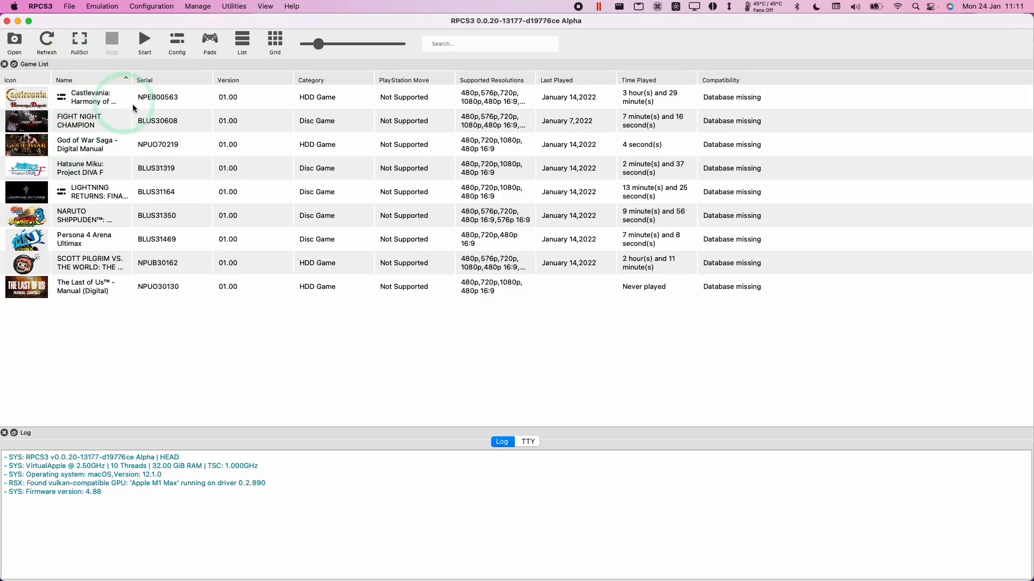
mouse_move(97, 106)
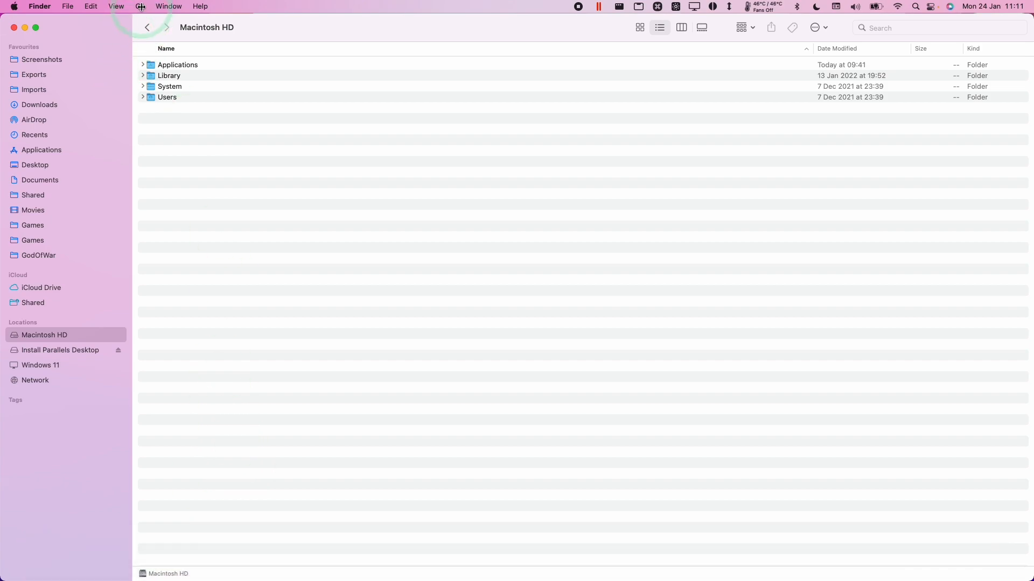
click(139, 6)
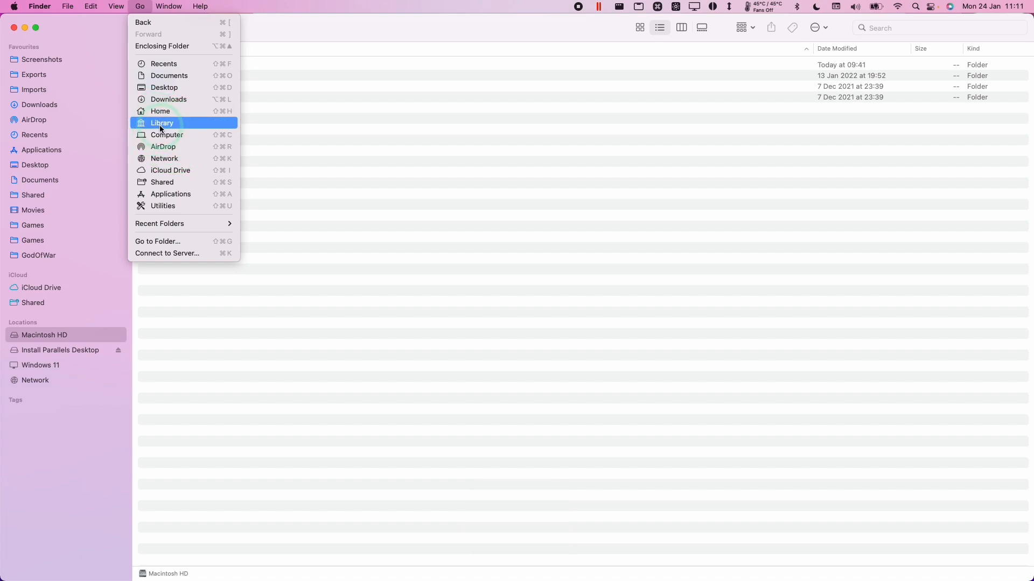
click(162, 122)
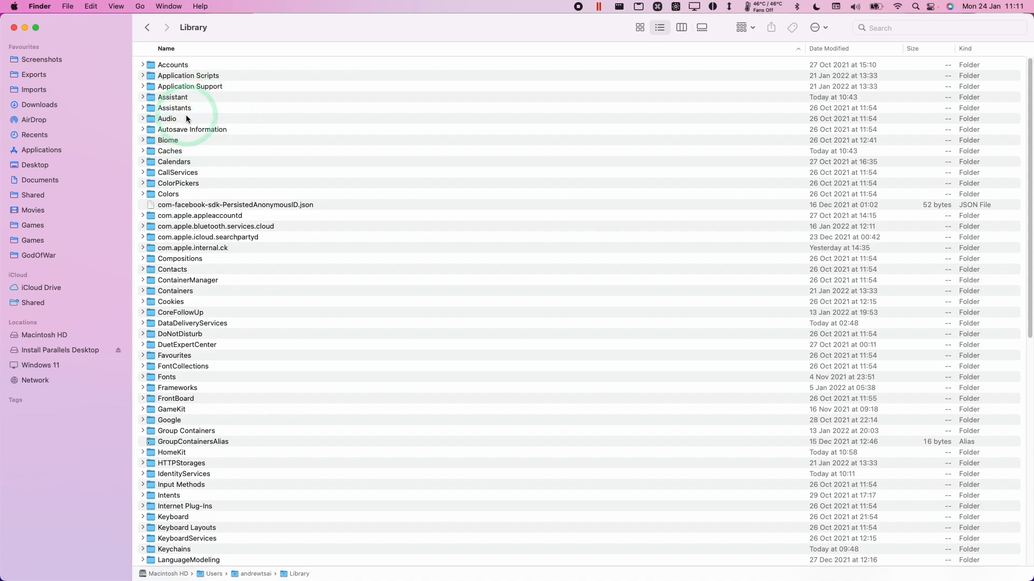
click(190, 87)
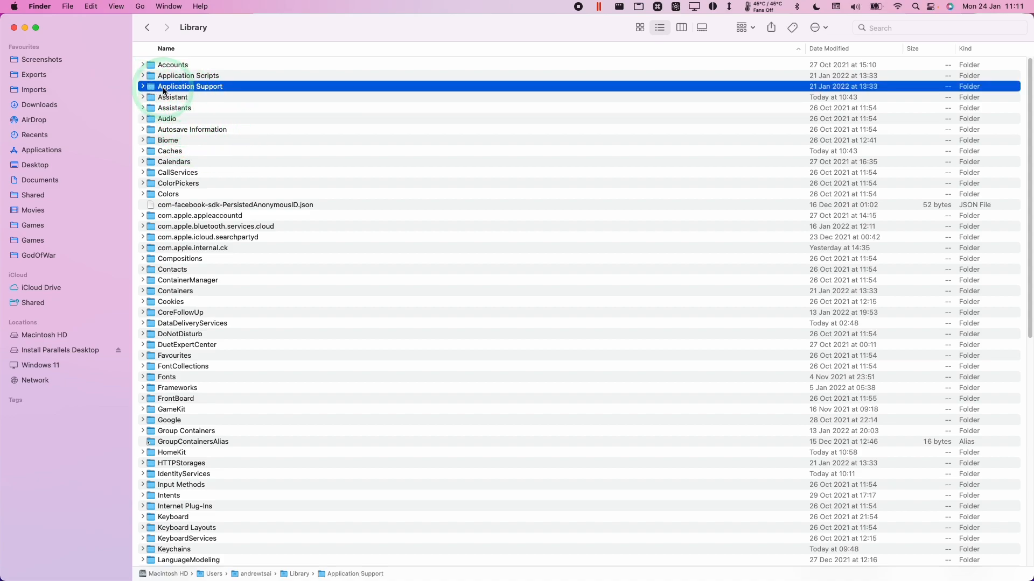
double_click(190, 86)
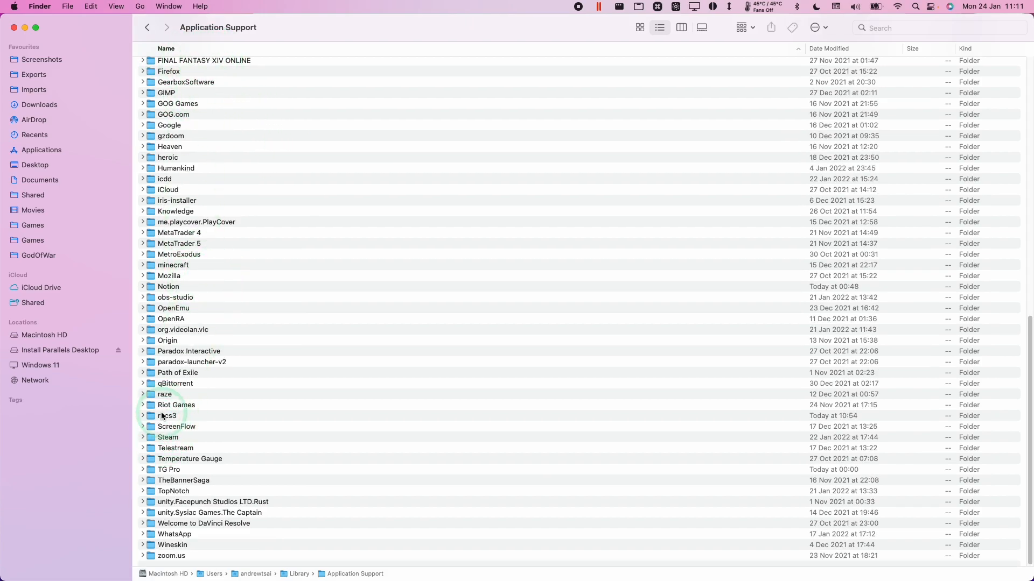
double_click(167, 416)
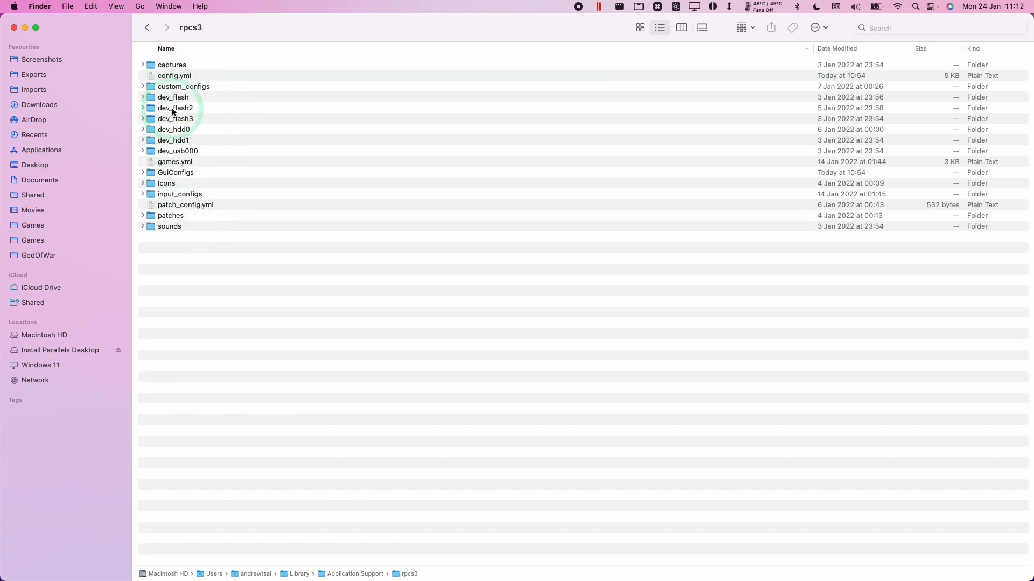
Review config.yml in TextEdit, then move config.yml to the Bin.
click(174, 76)
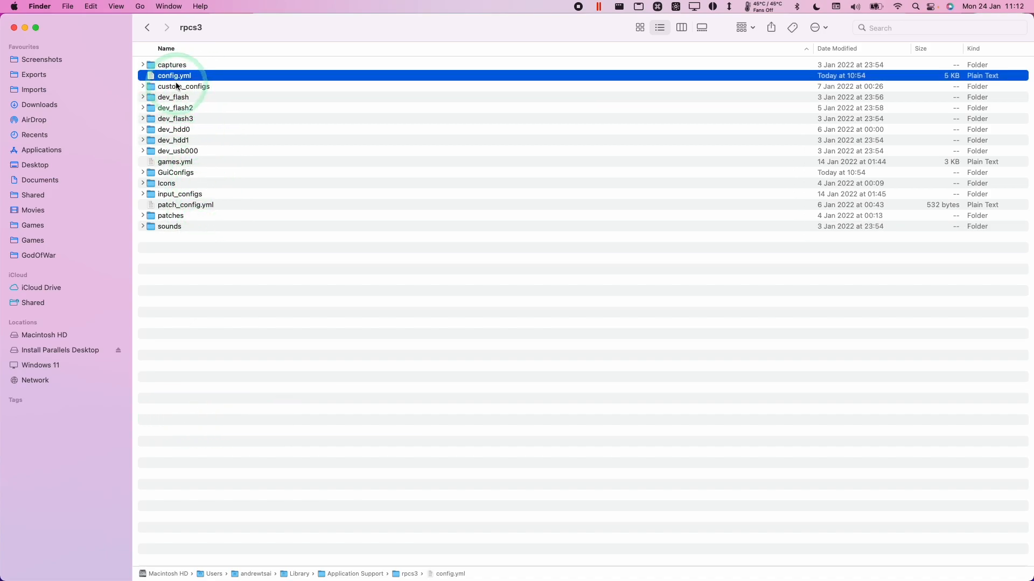
right_click(173, 75)
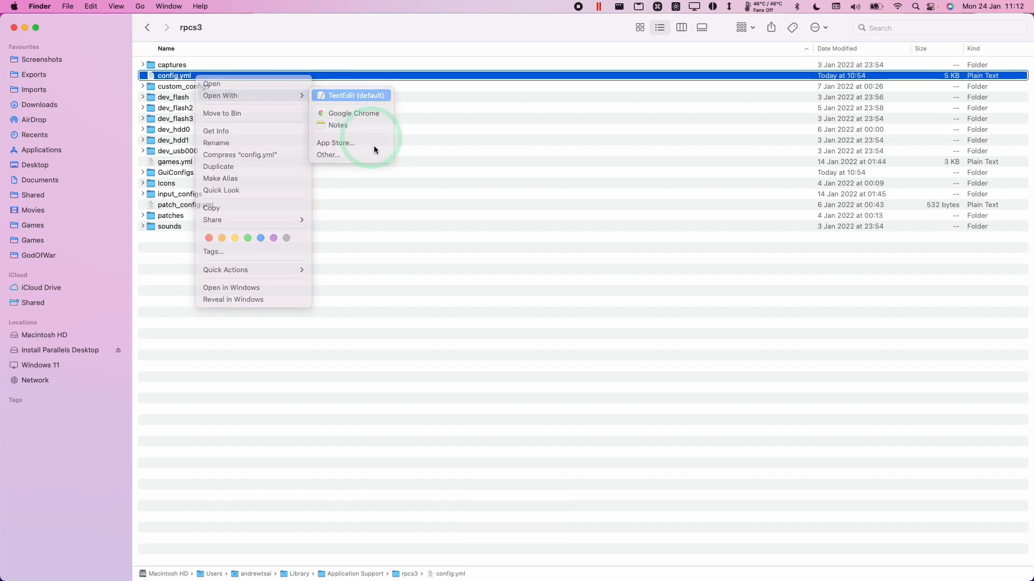
click(176, 40)
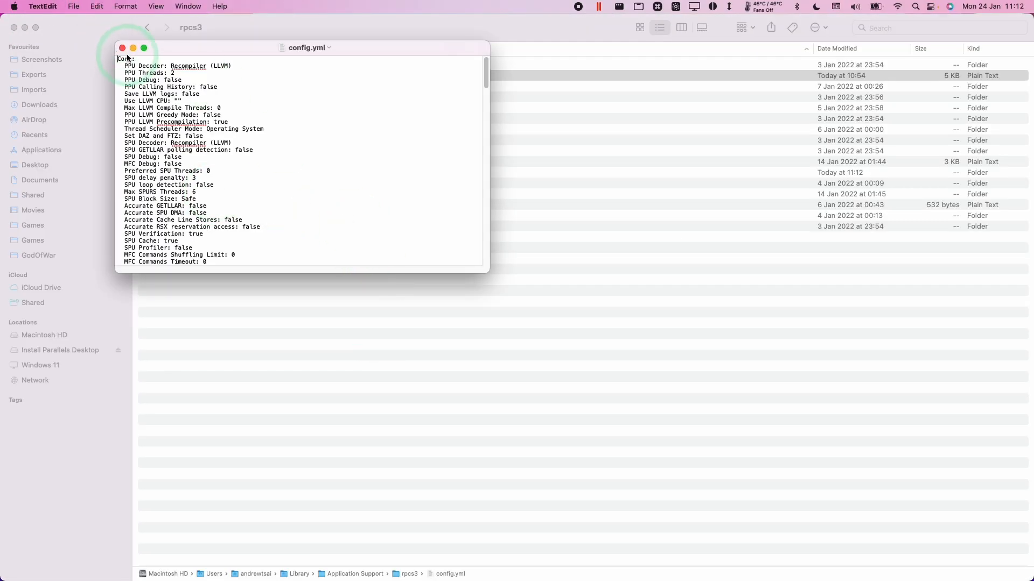
right_click(172, 75)
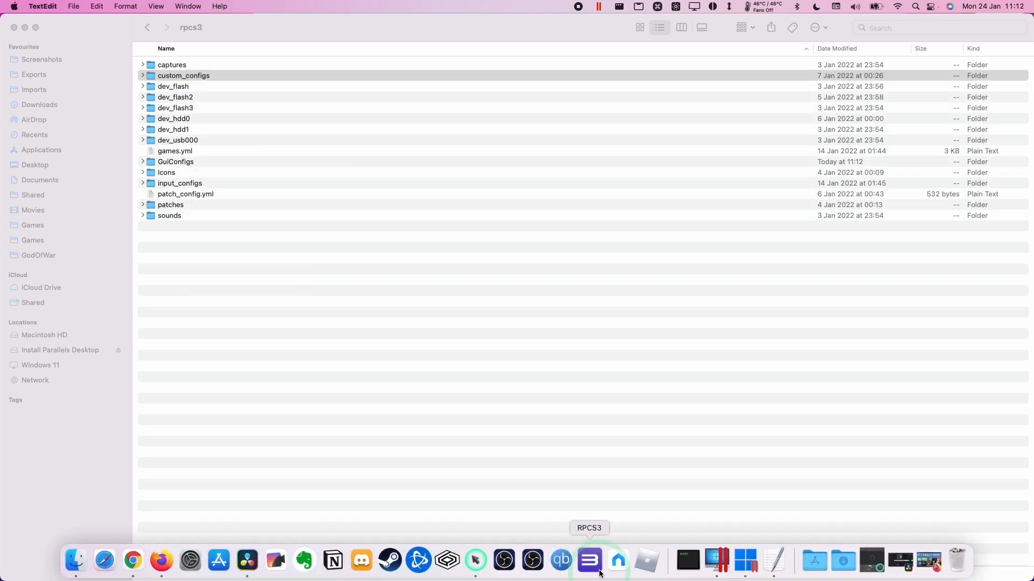
Relaunch RPCS3, accept the unofficial build warning, and open then close Config.
click(588, 561)
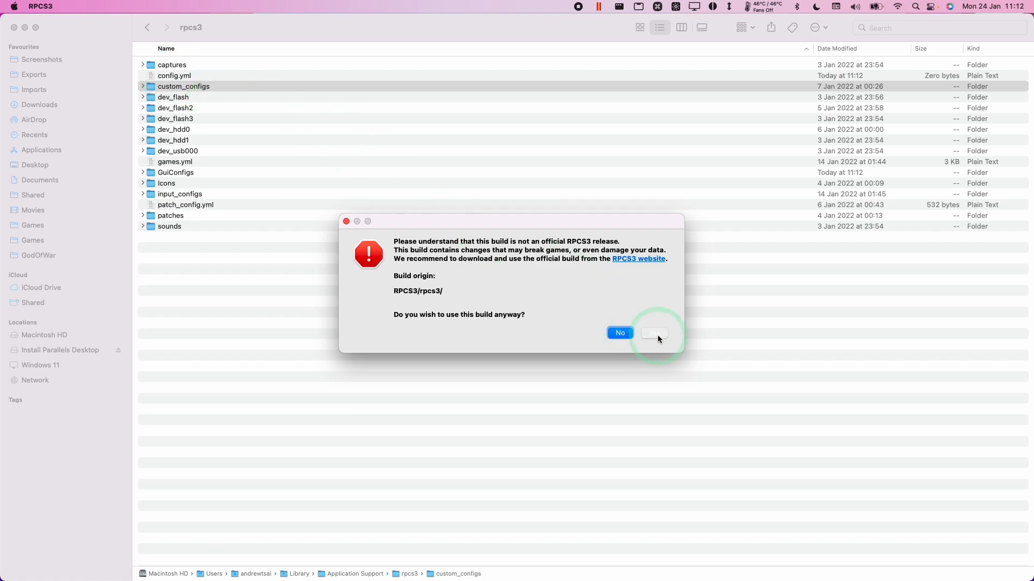
click(653, 333)
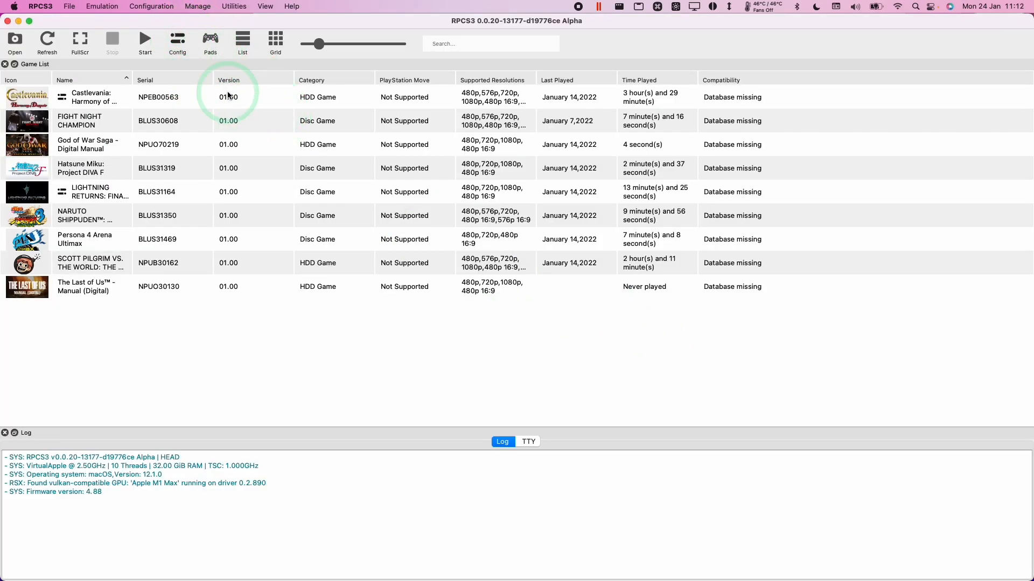
click(176, 40)
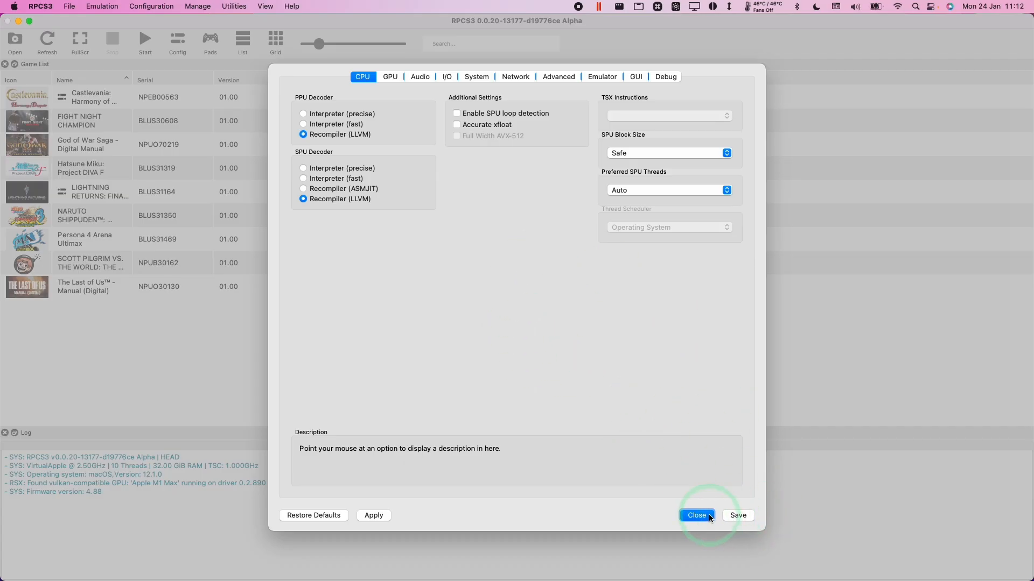
click(697, 516)
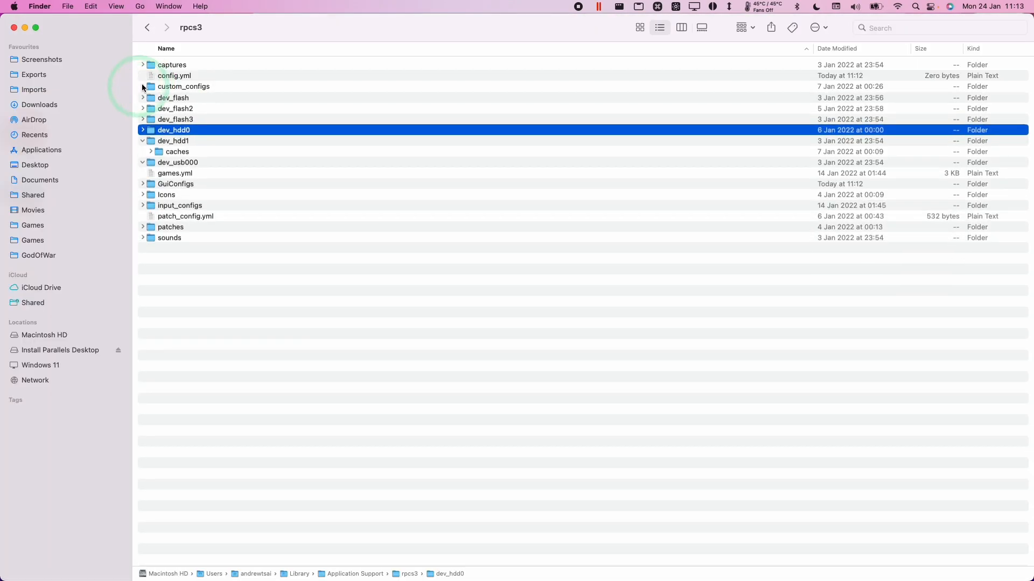
Expand custom_configs, dev_hdd0 and game to browse installed games, then collapse dev_hdd0.
click(142, 86)
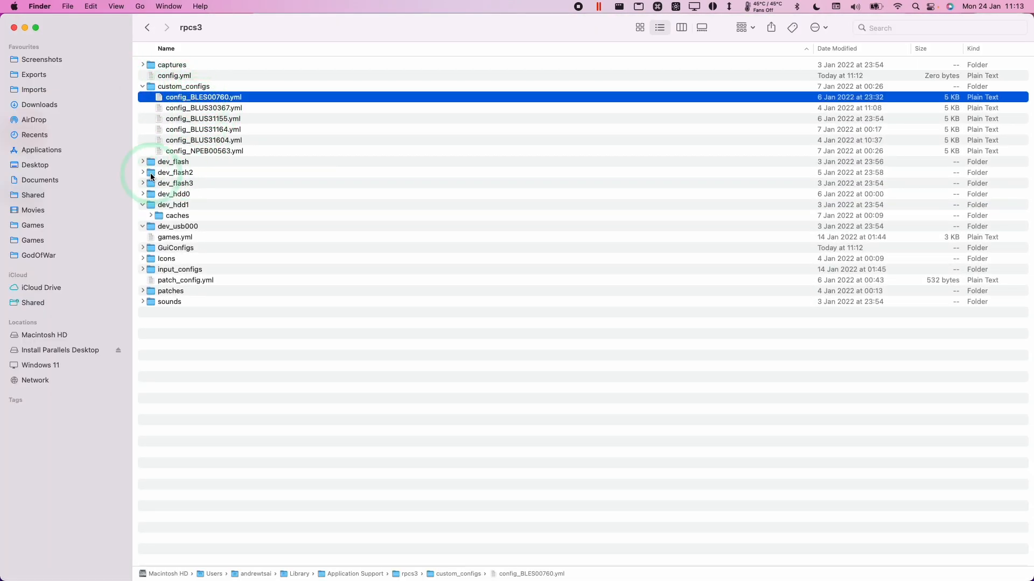
click(142, 194)
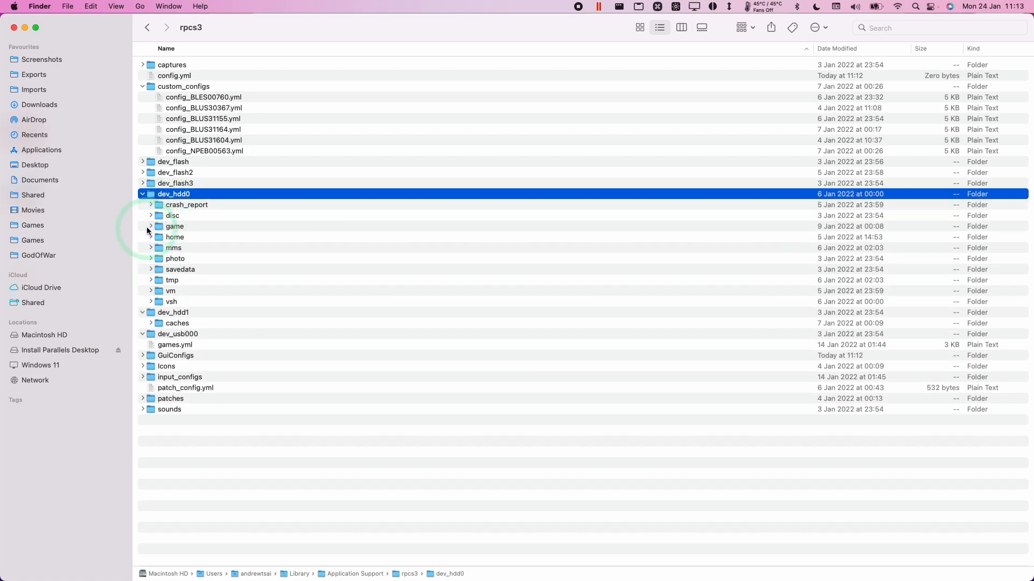
click(151, 226)
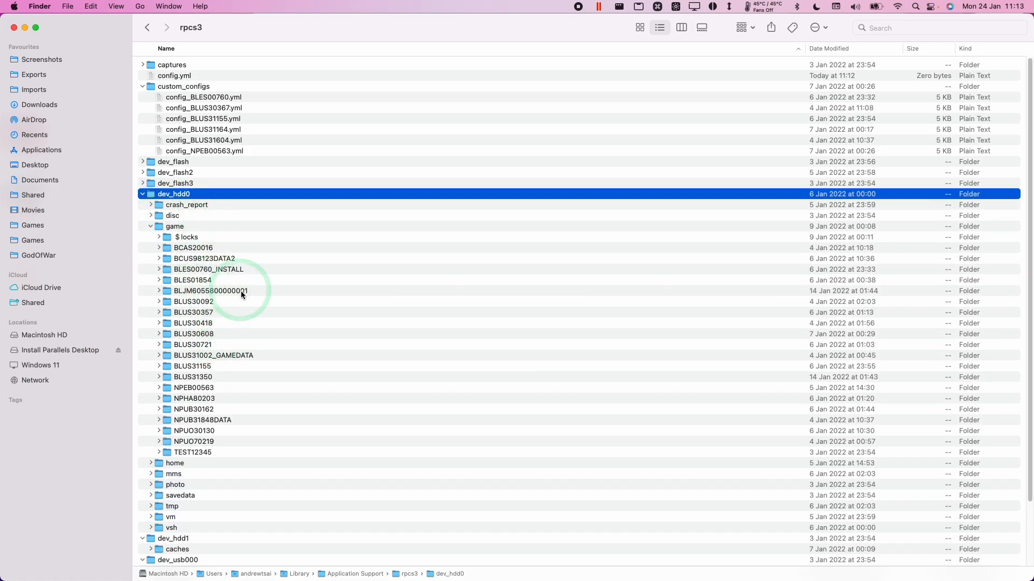
scroll(down, 3)
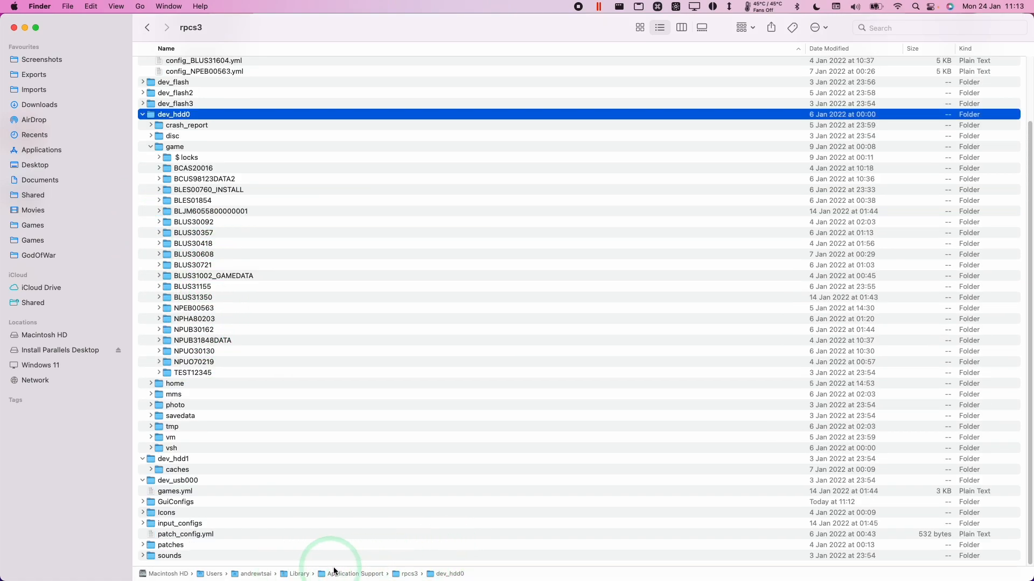
click(142, 114)
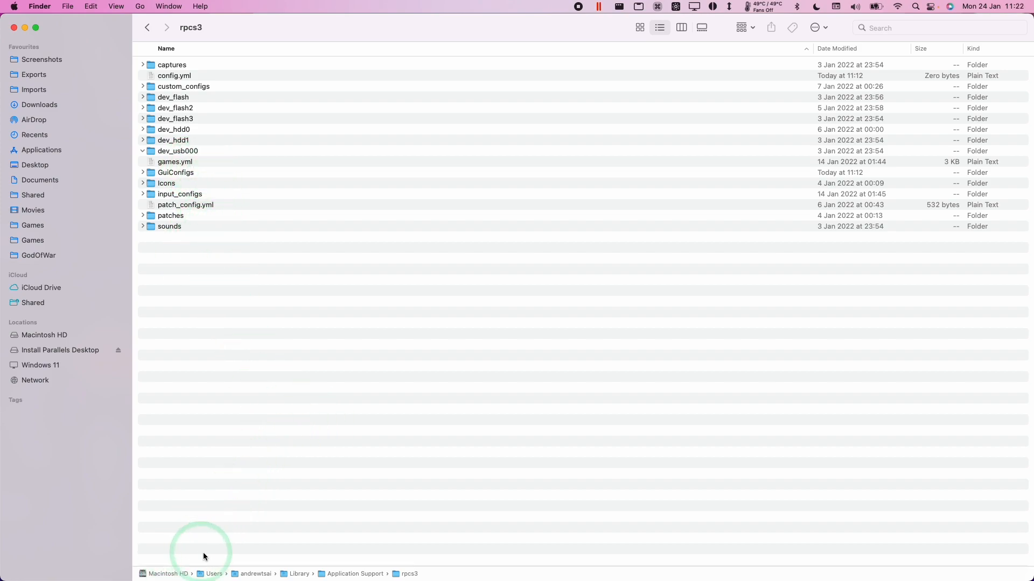
Go to Library > Caches > rpcs3 and briefly expand the cache folder.
click(140, 6)
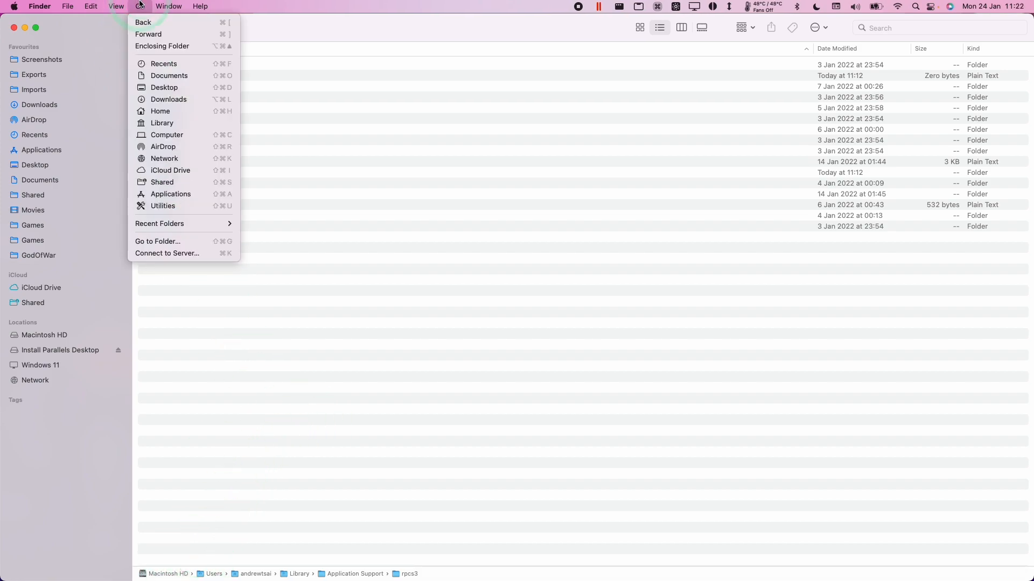
click(161, 123)
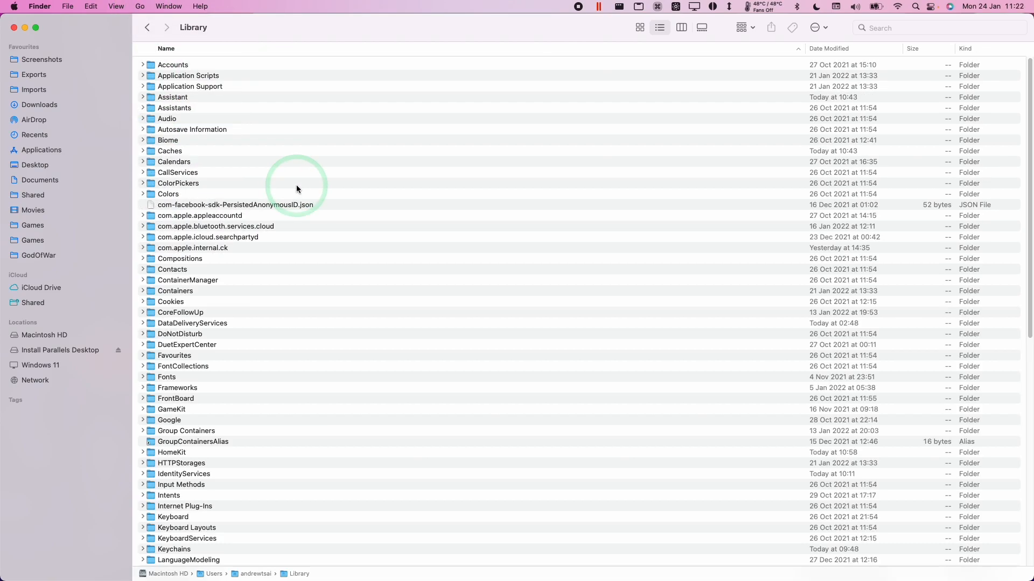
click(170, 150)
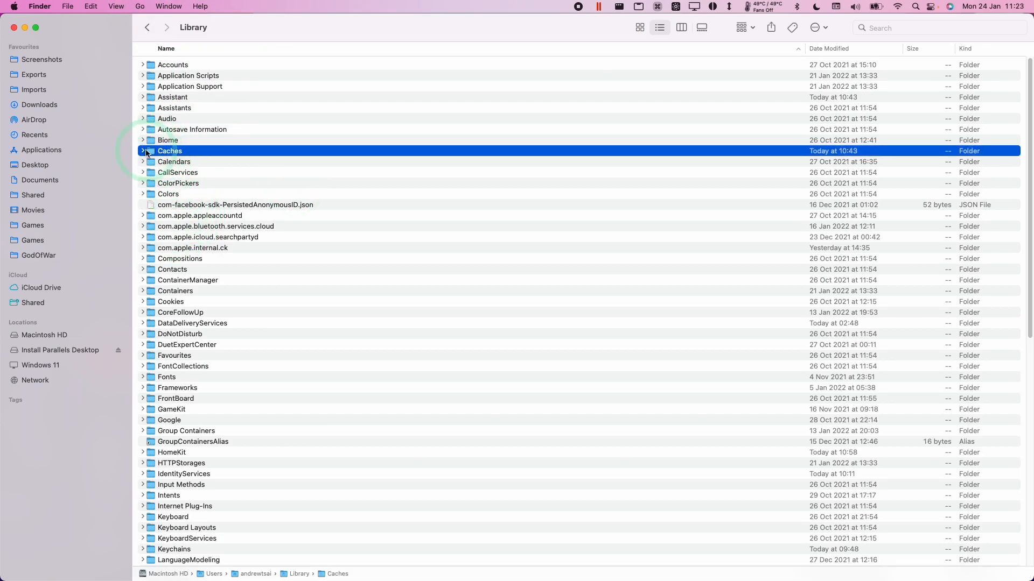
double_click(170, 151)
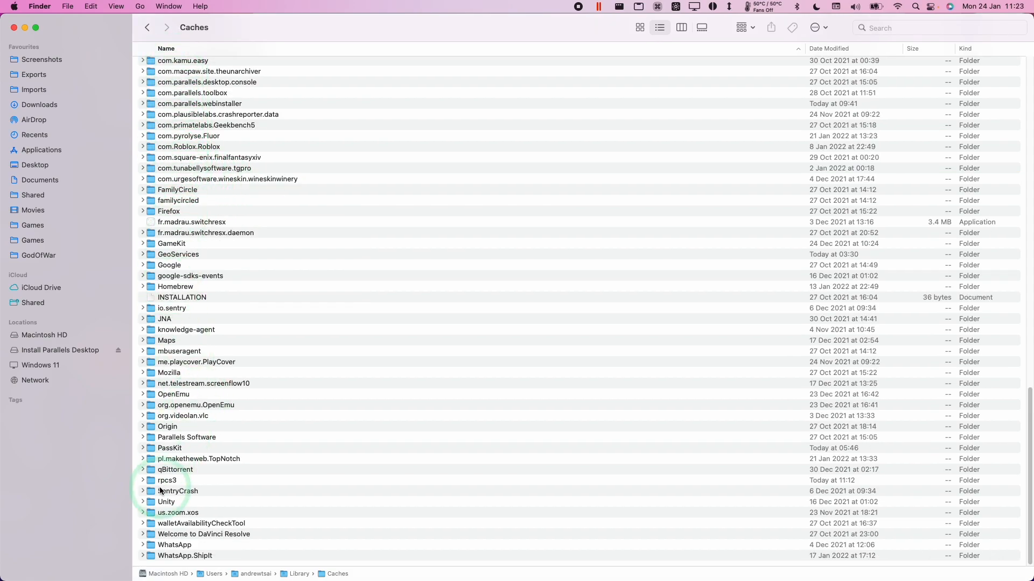
double_click(167, 480)
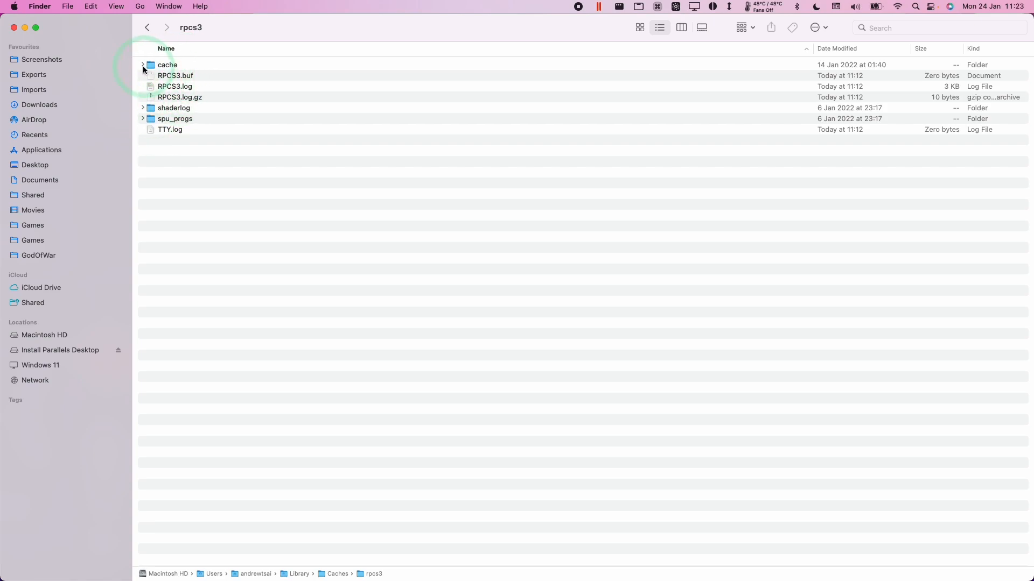
click(144, 64)
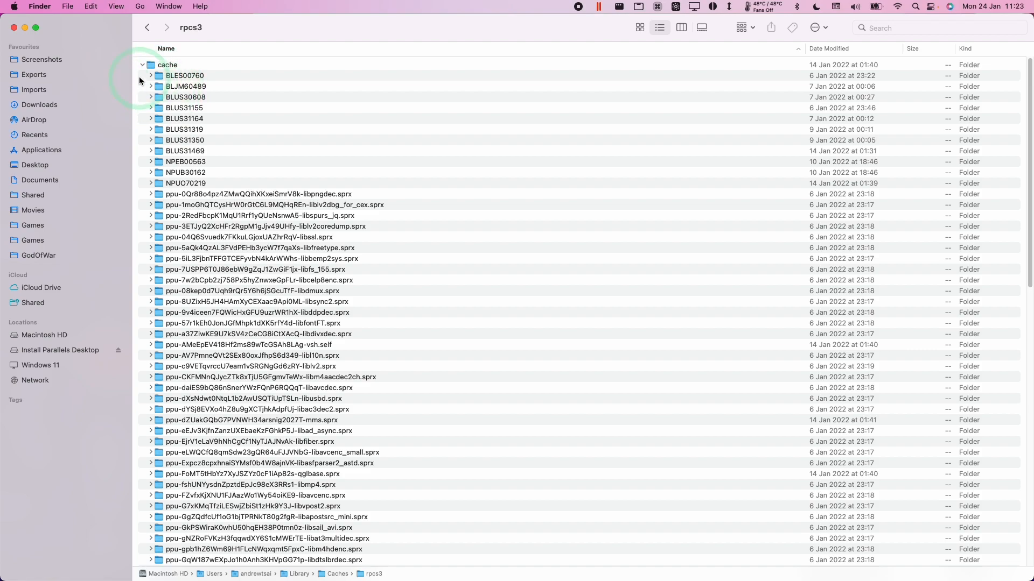
click(142, 65)
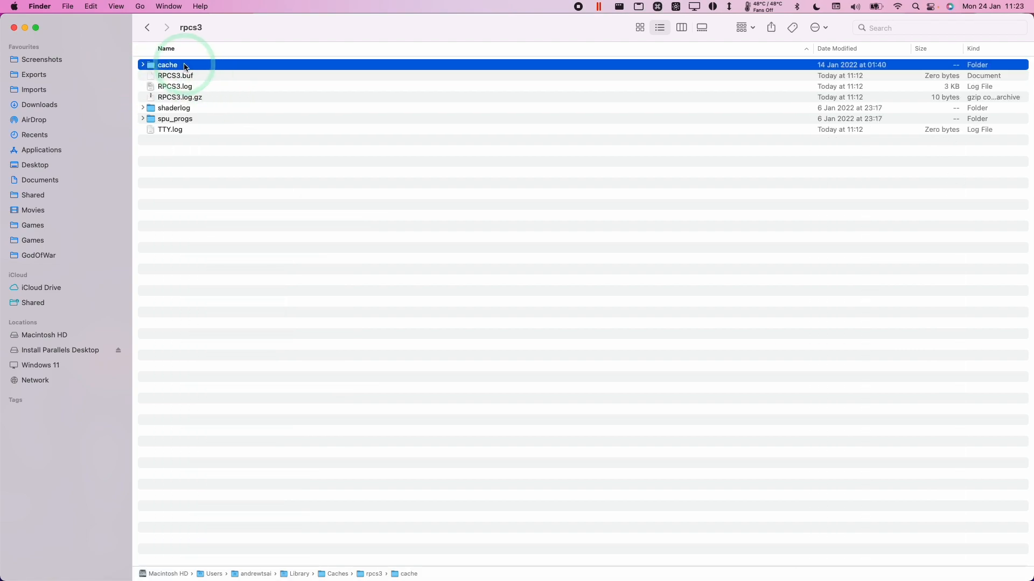
View Get Info for the rpcs3 cache folder, then deselect all files.
right_click(167, 64)
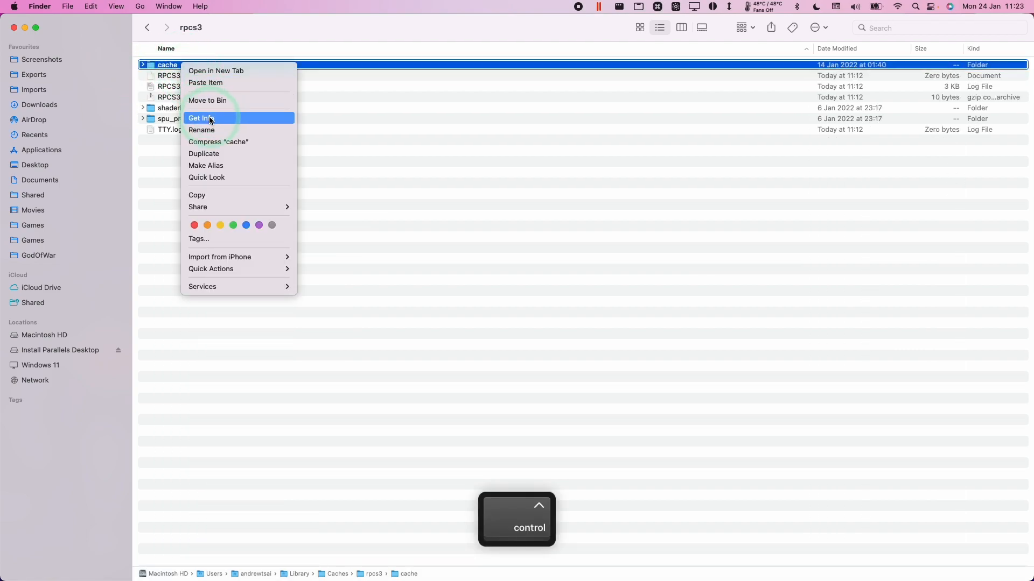
click(201, 118)
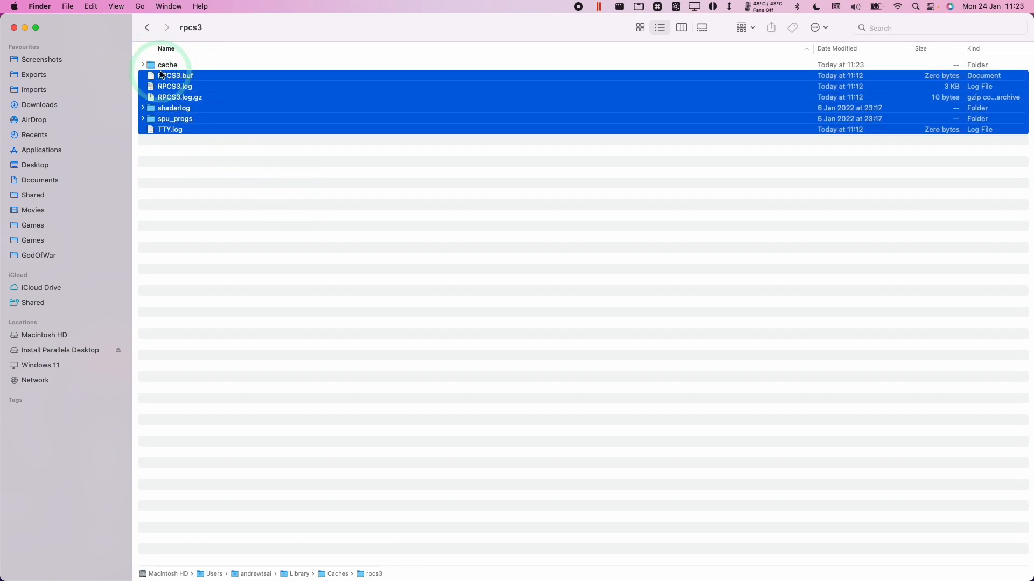
click(205, 62)
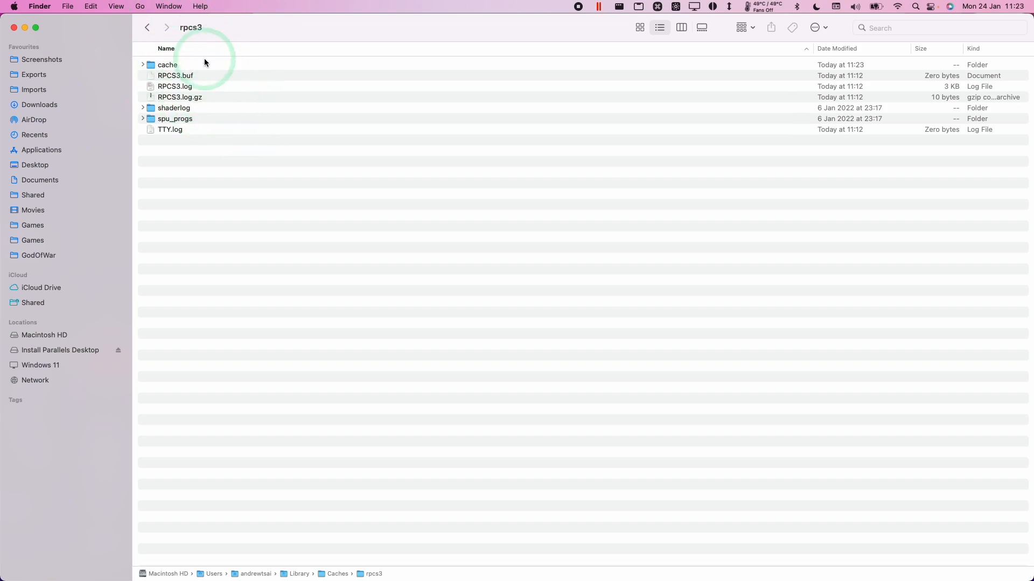
mouse_move(239, 146)
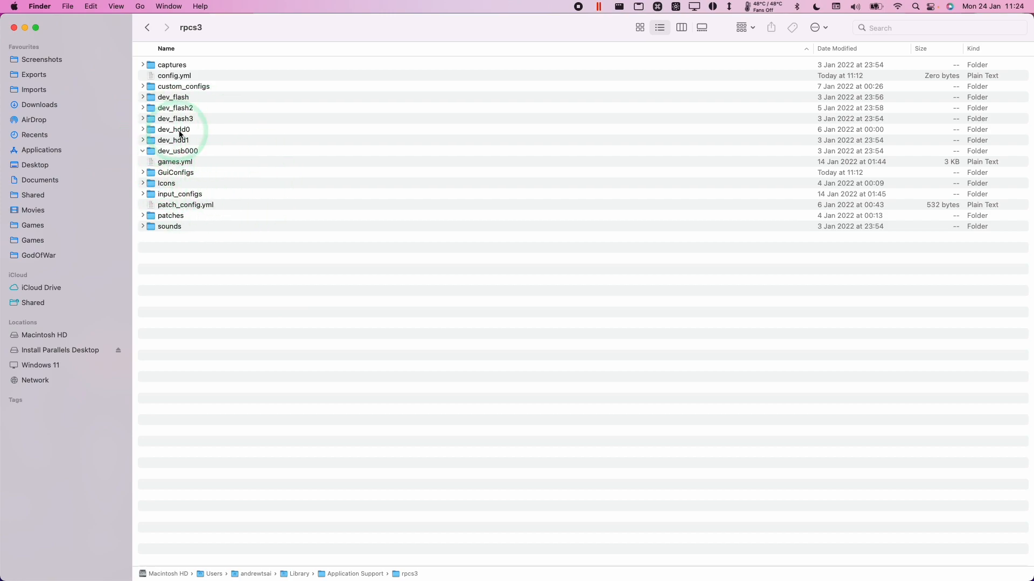
Select config.yml, then expand dev_hdd0 to show game, home and savedata.
click(174, 75)
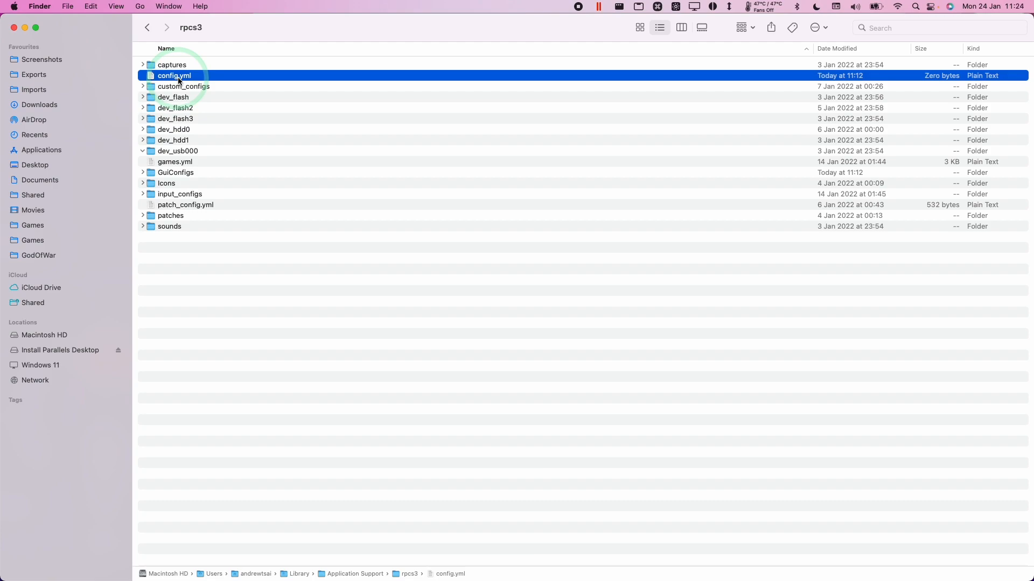
click(174, 129)
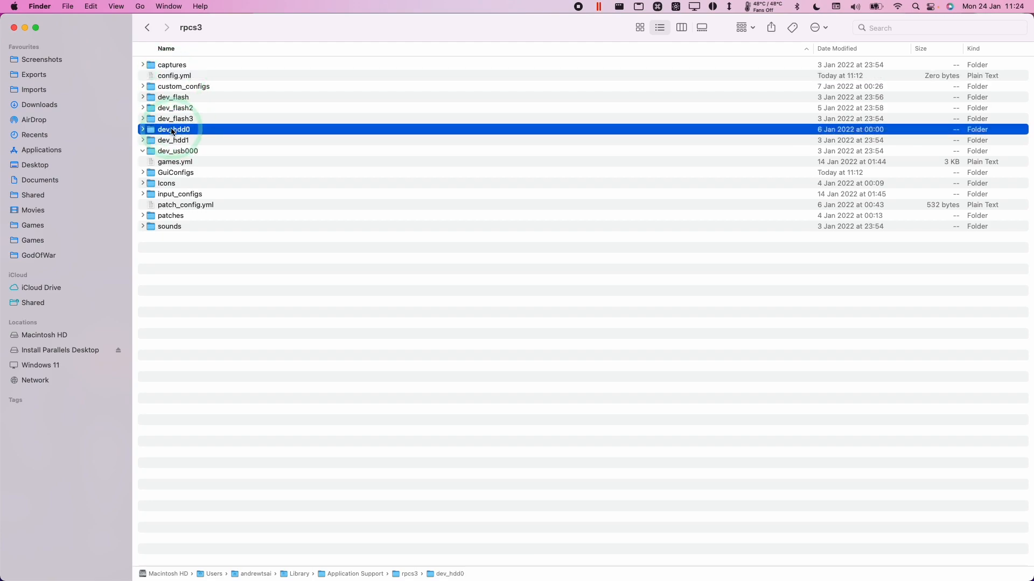
click(142, 129)
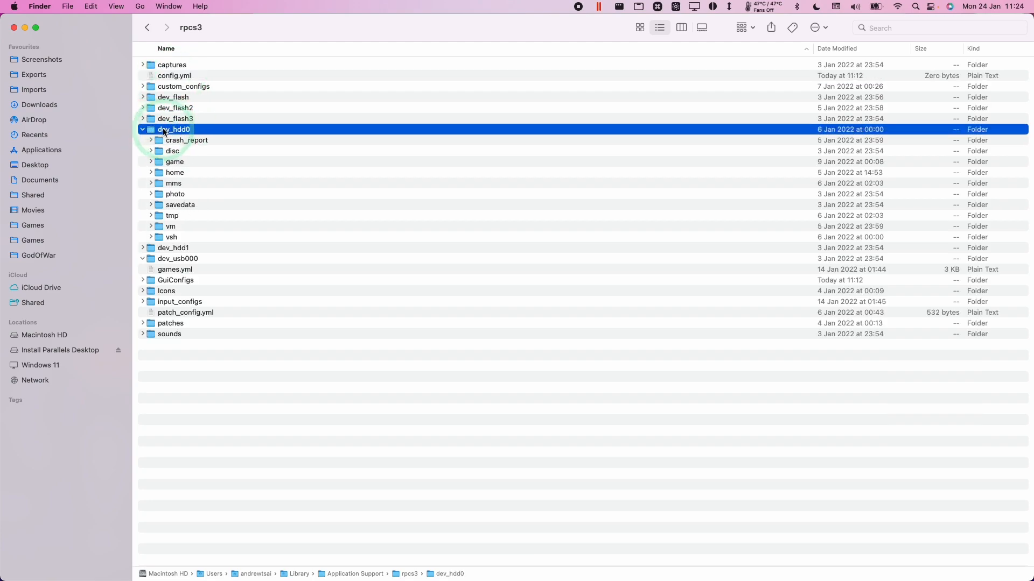